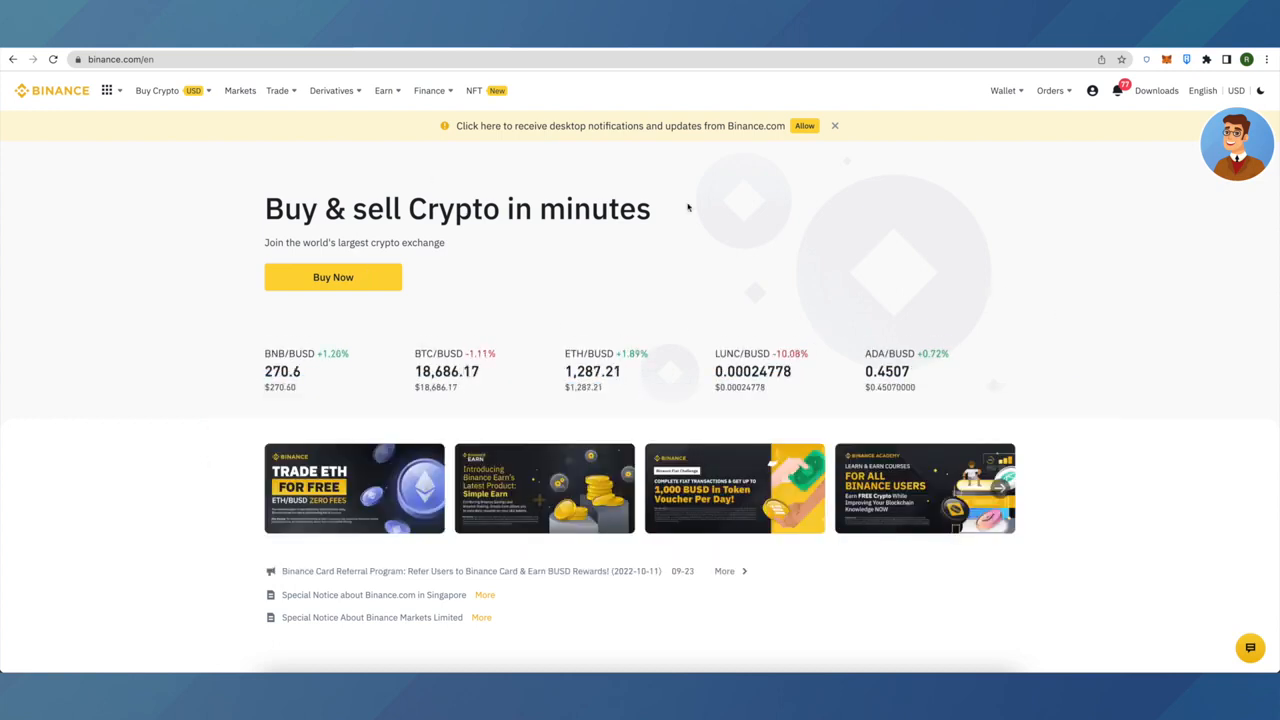
Navigate from the homepage to the Fiat and Spot wallet via the Wallet menu
{"action": "left_click", "coordinate": [1004, 90]}
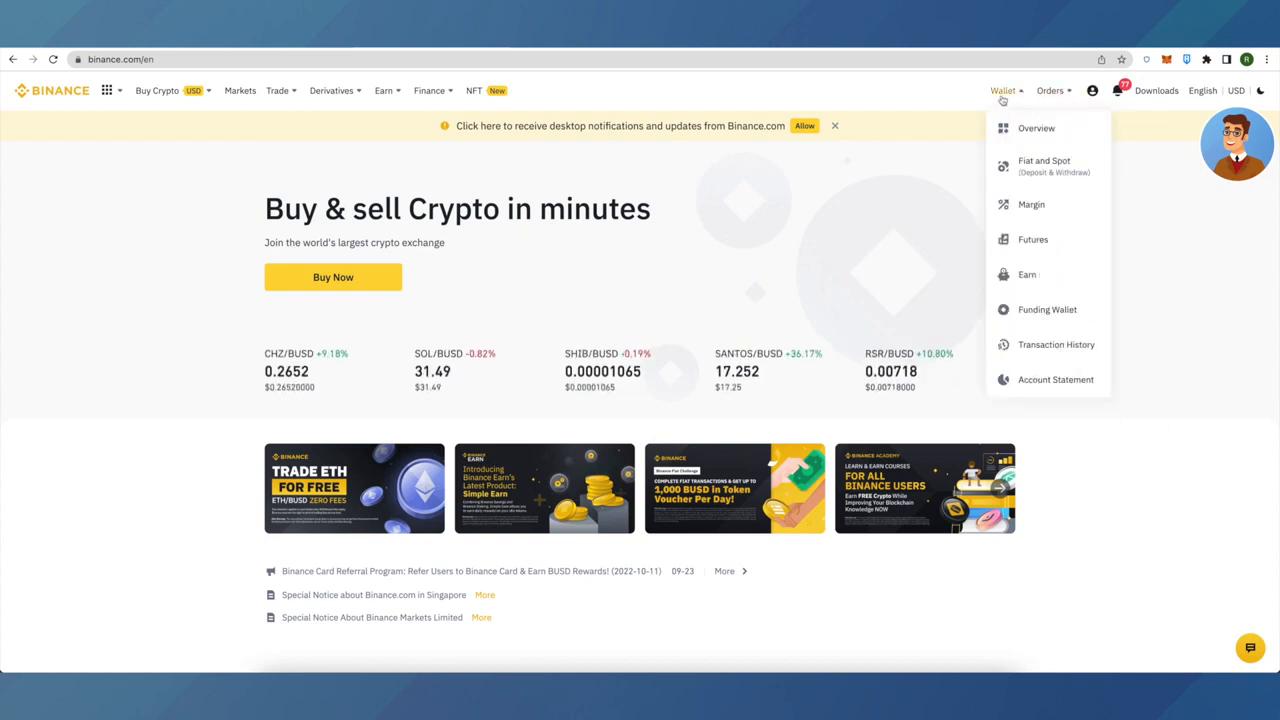
{"action": "left_click", "coordinate": [1044, 164]}
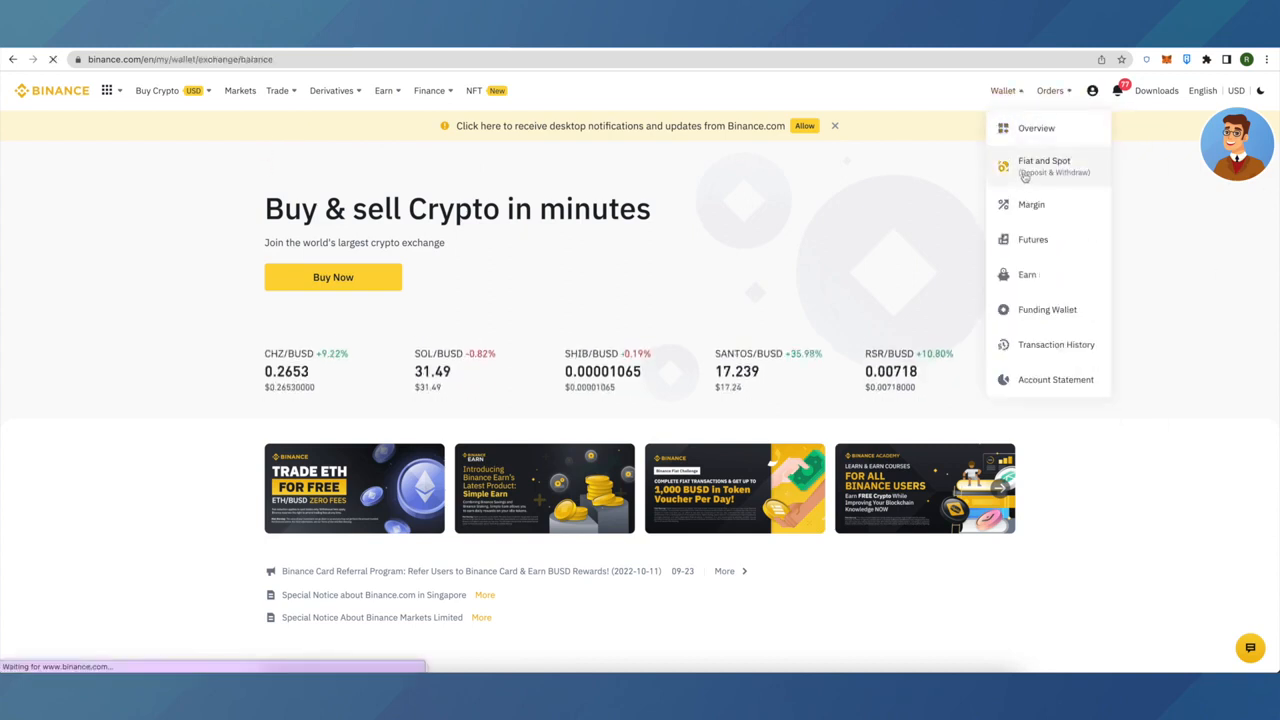
Filter the coin balances by searching 'car' so ADA, CTSI and HCC appear
{"action": "left_click", "coordinate": [1044, 166]}
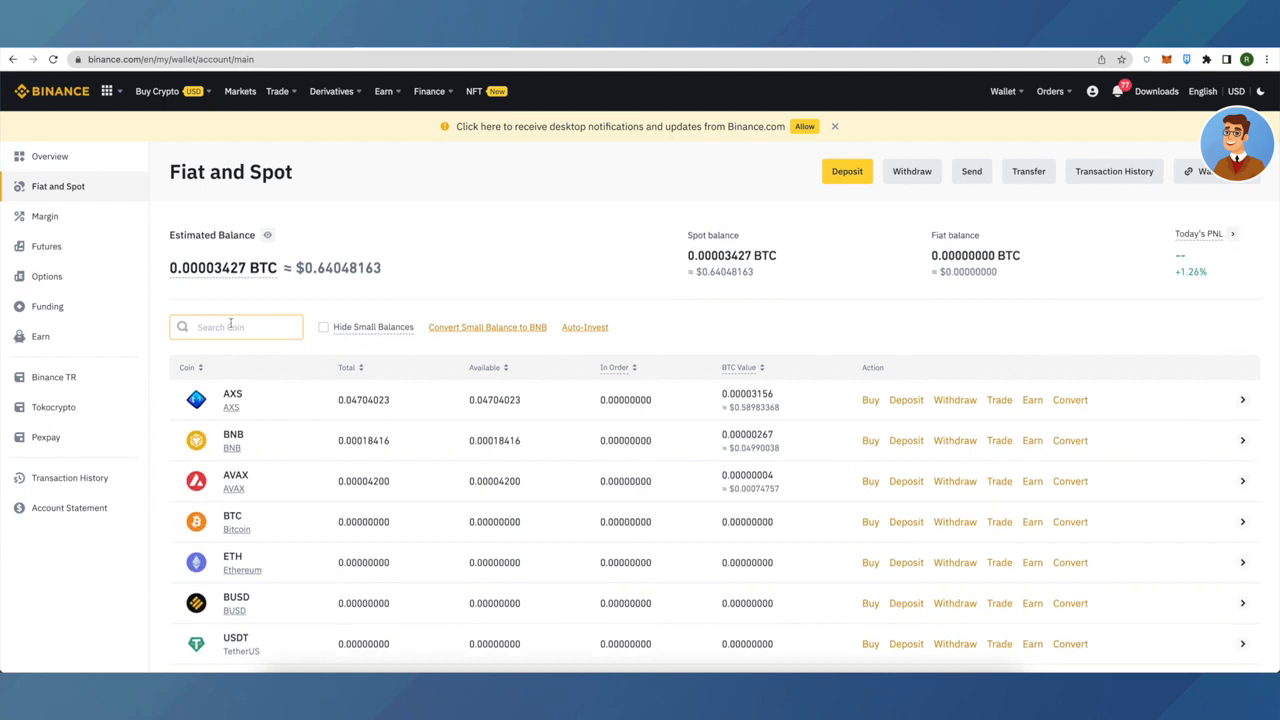
{"action": "type", "text": "d"}
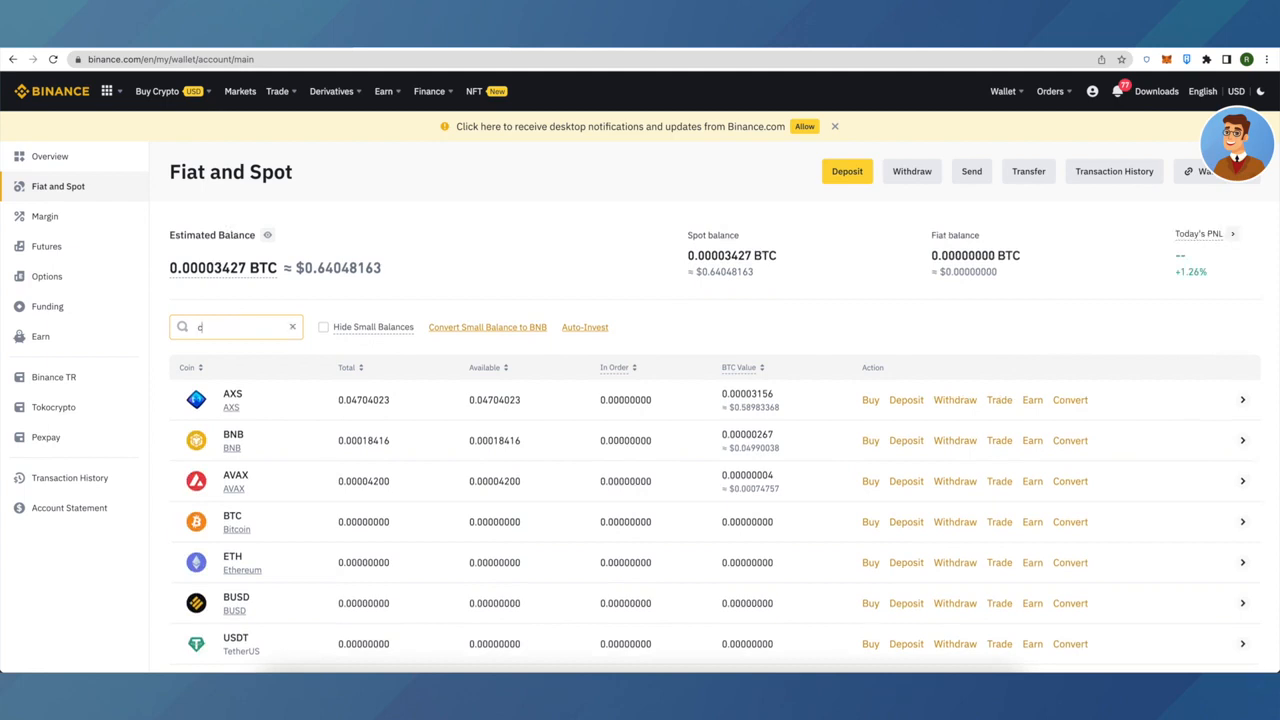
{"action": "type", "text": "car"}
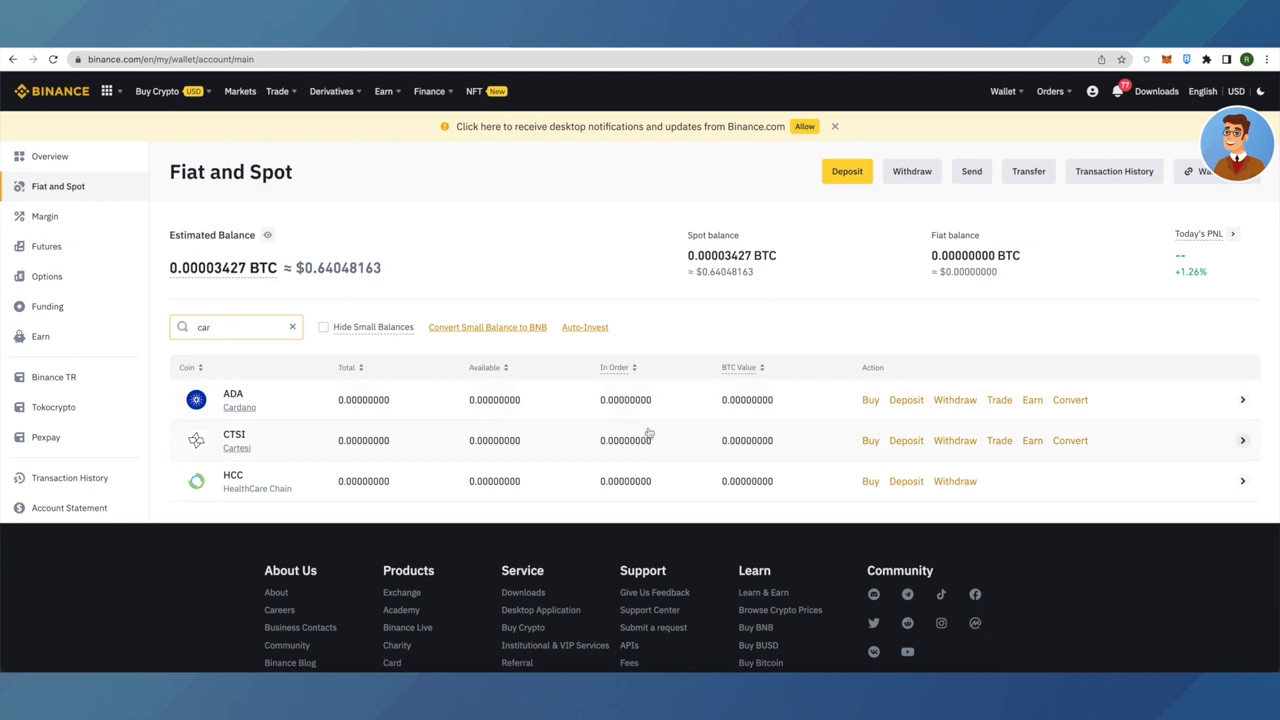
{"action": "mouse_move", "coordinate": [964, 414]}
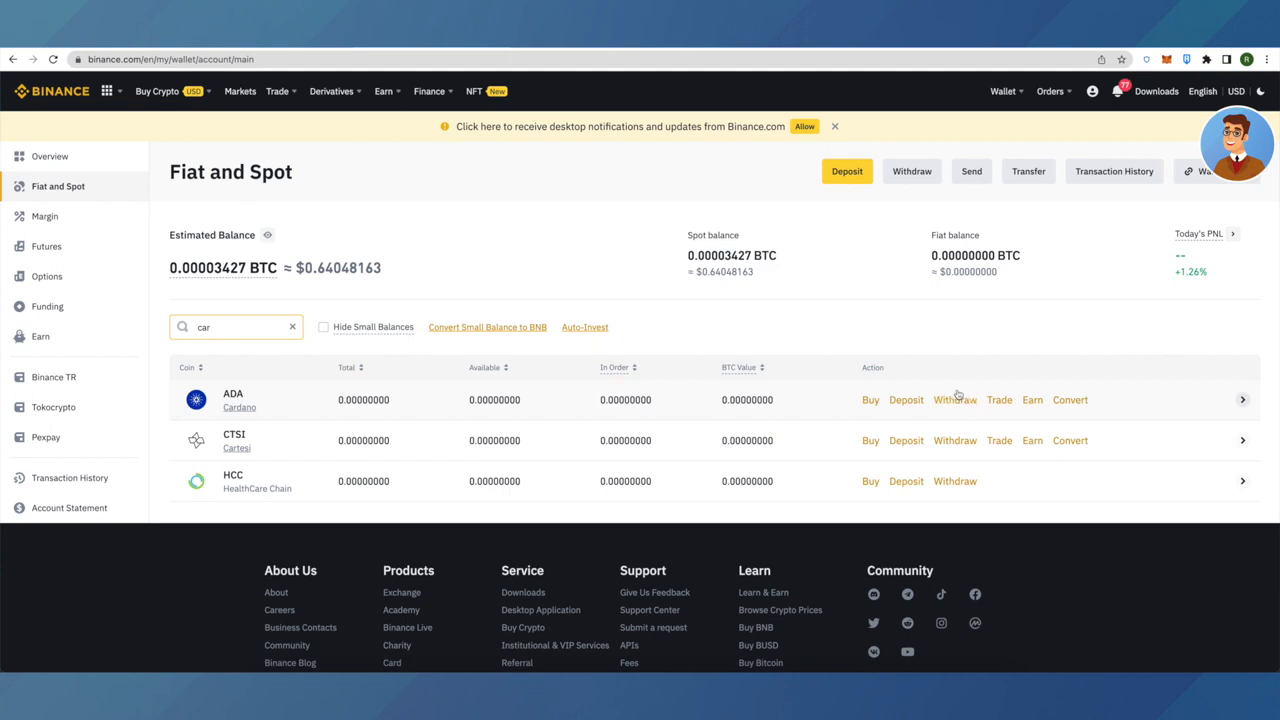
{"action": "mouse_move", "coordinate": [906, 400]}
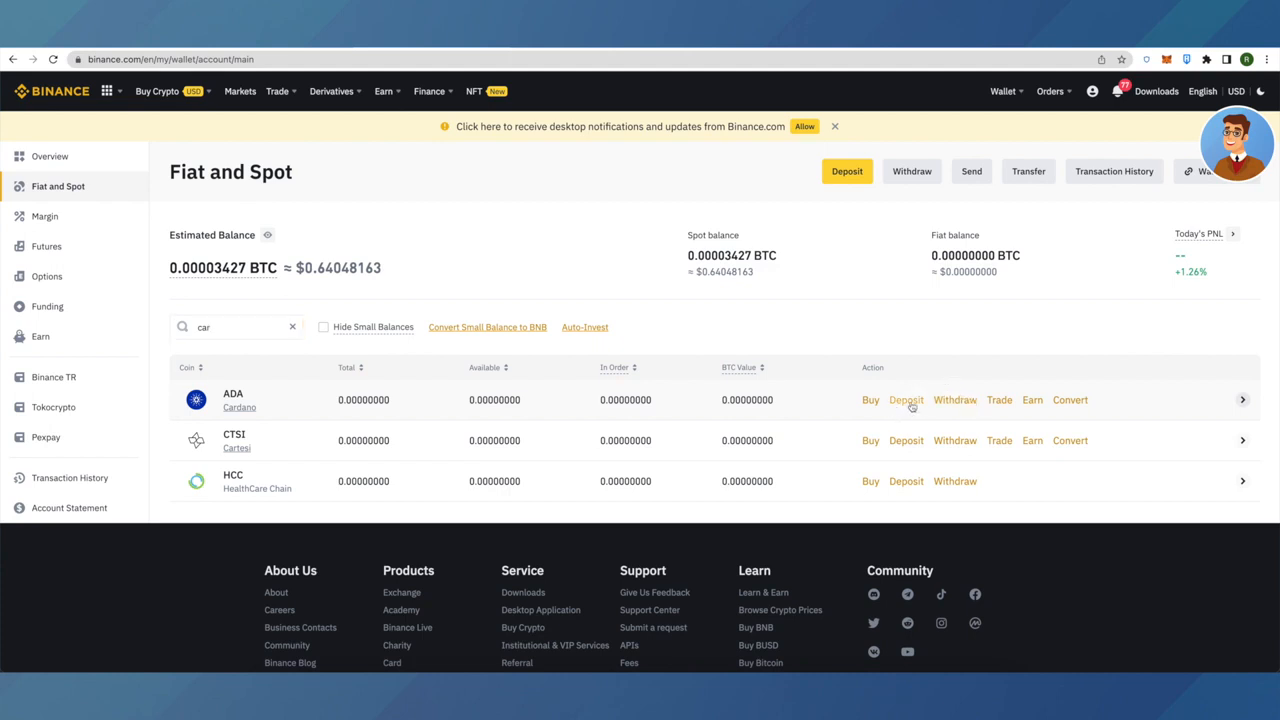
Start an ADA deposit and show the network list (BSC, ADA, BNB)
{"action": "left_click", "coordinate": [906, 400]}
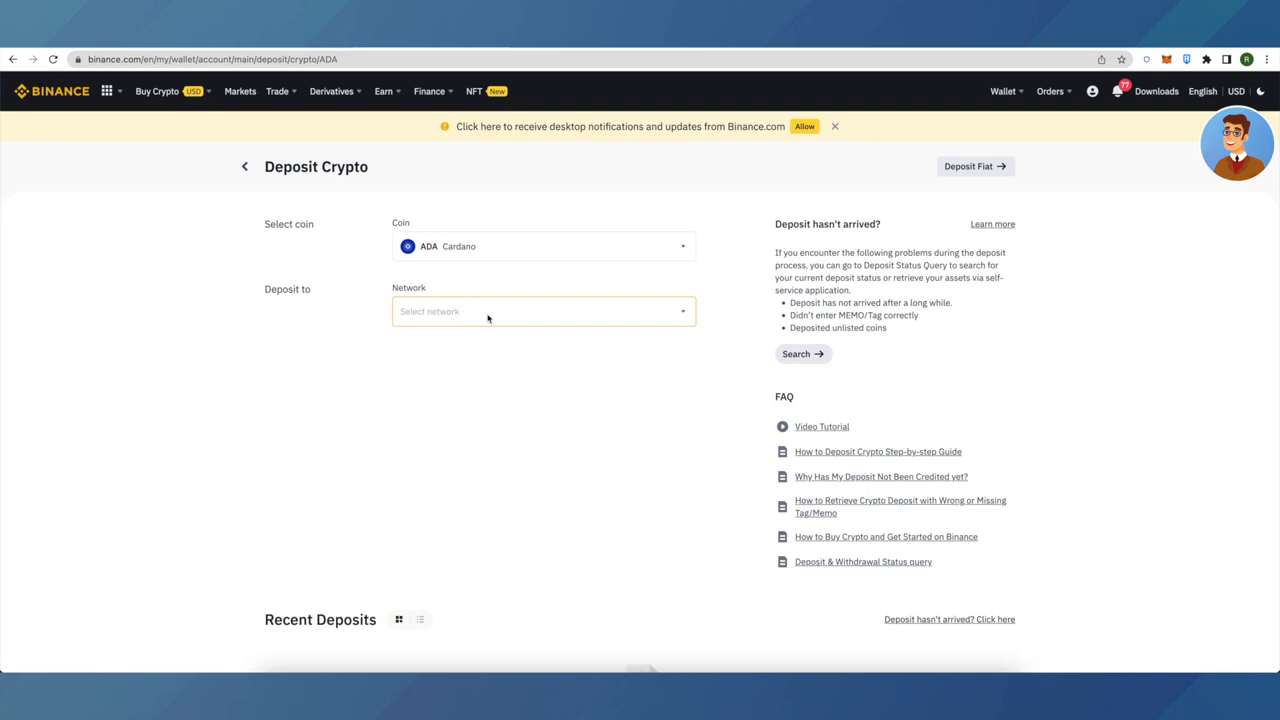
{"action": "left_click", "coordinate": [544, 312]}
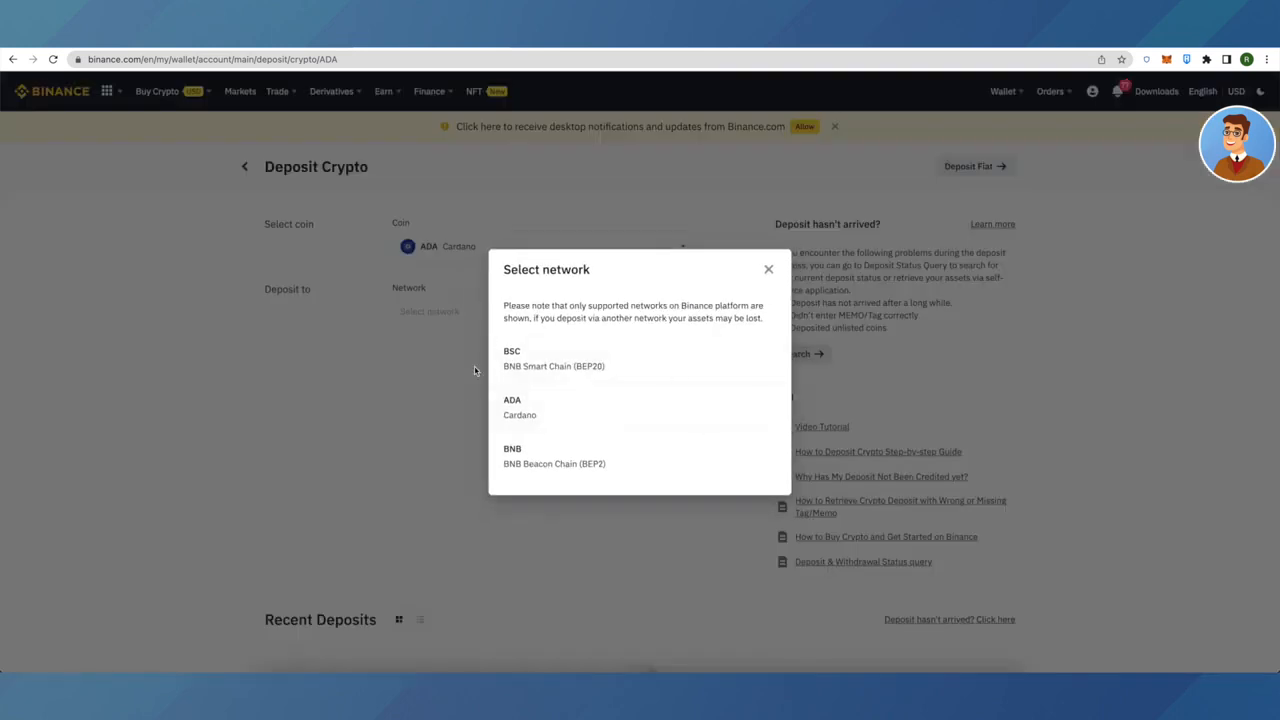
{"action": "mouse_move", "coordinate": [576, 438]}
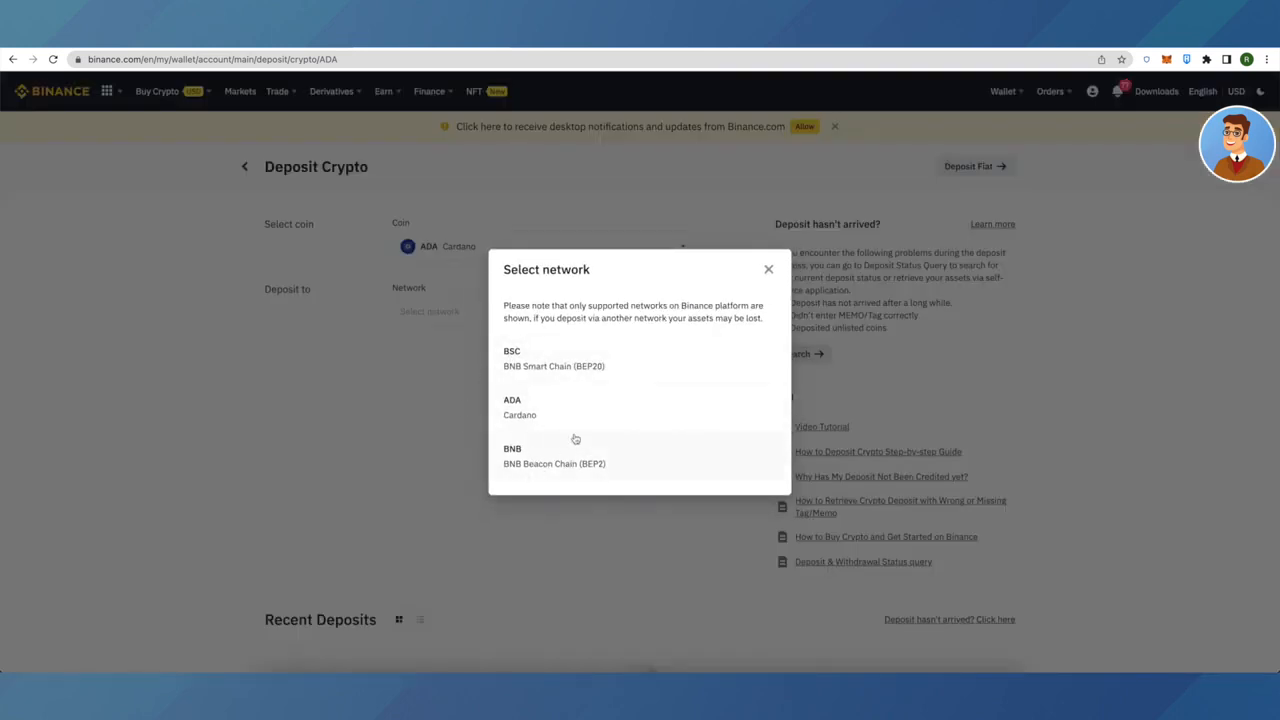
{"action": "mouse_move", "coordinate": [576, 370]}
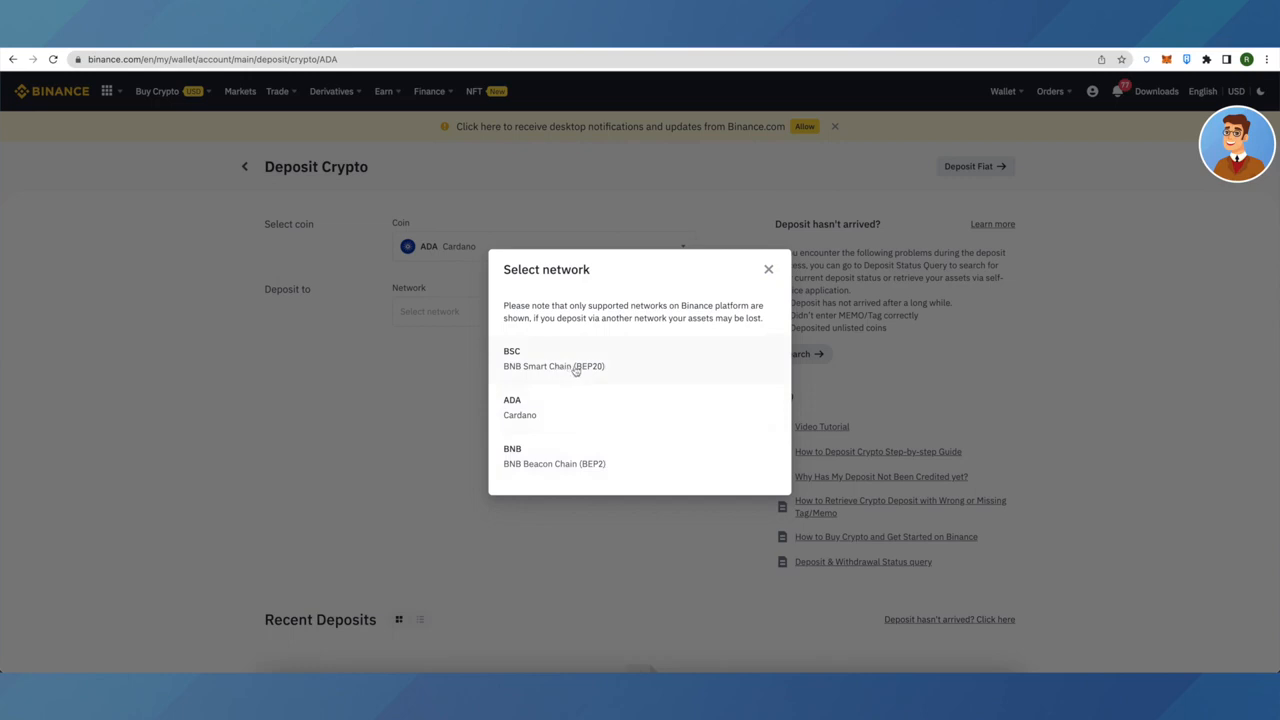
{"action": "mouse_move", "coordinate": [564, 420]}
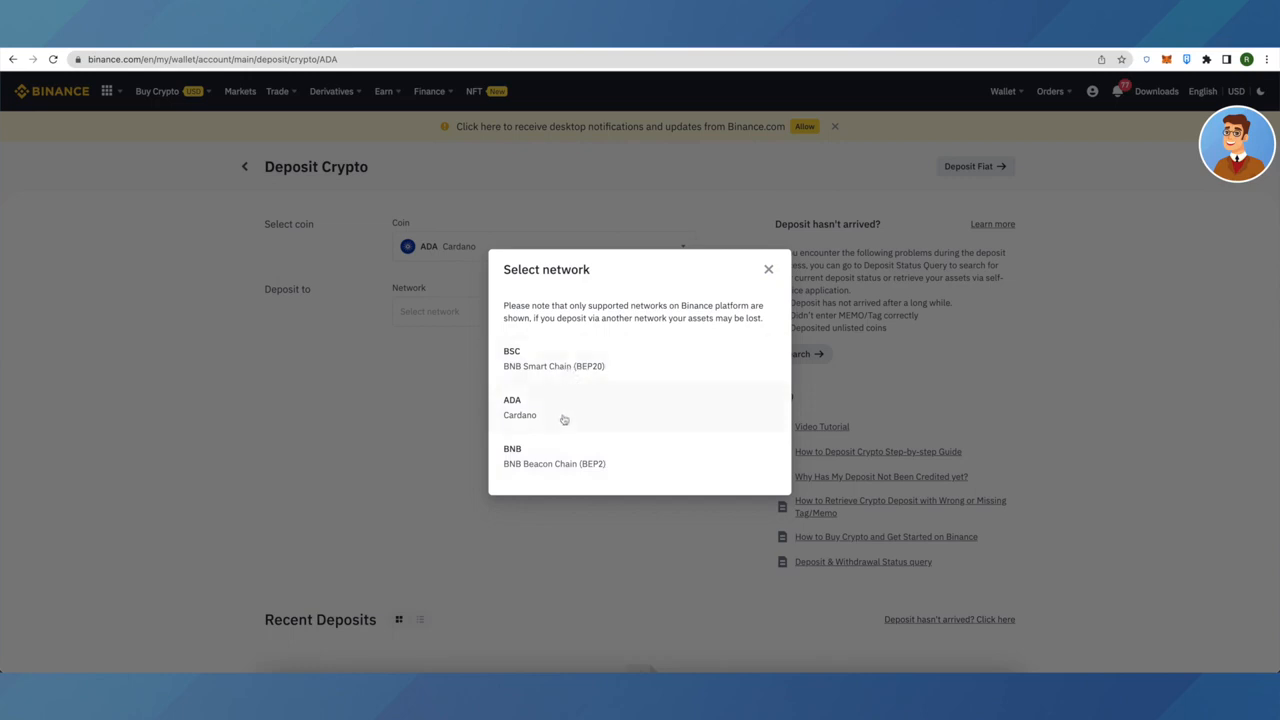
{"action": "mouse_move", "coordinate": [558, 452]}
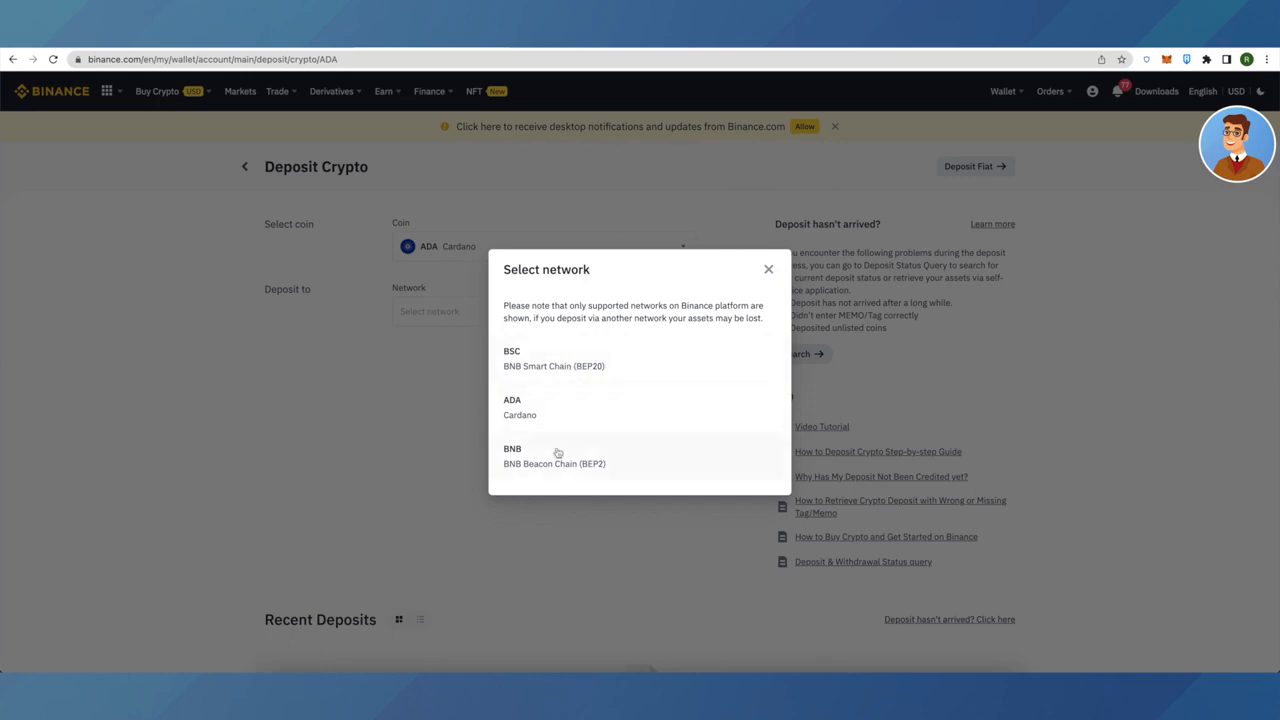
{"action": "mouse_move", "coordinate": [544, 364]}
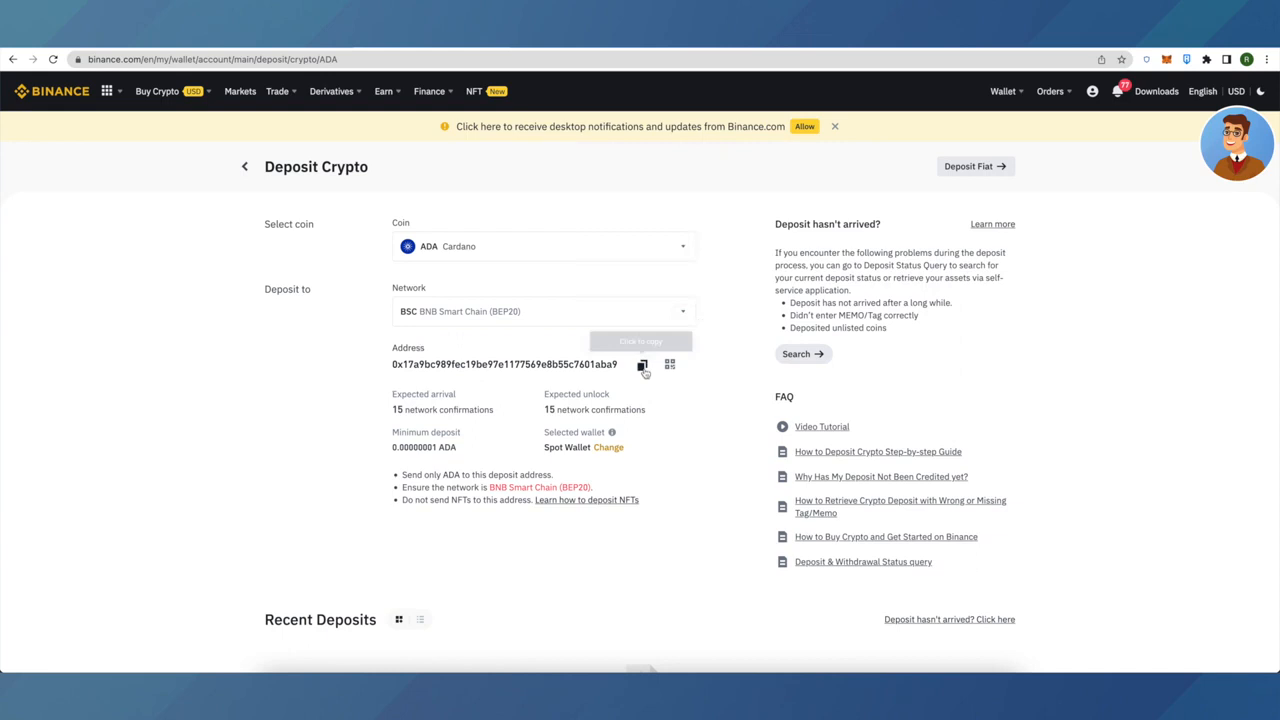
{"action": "mouse_move", "coordinate": [684, 460]}
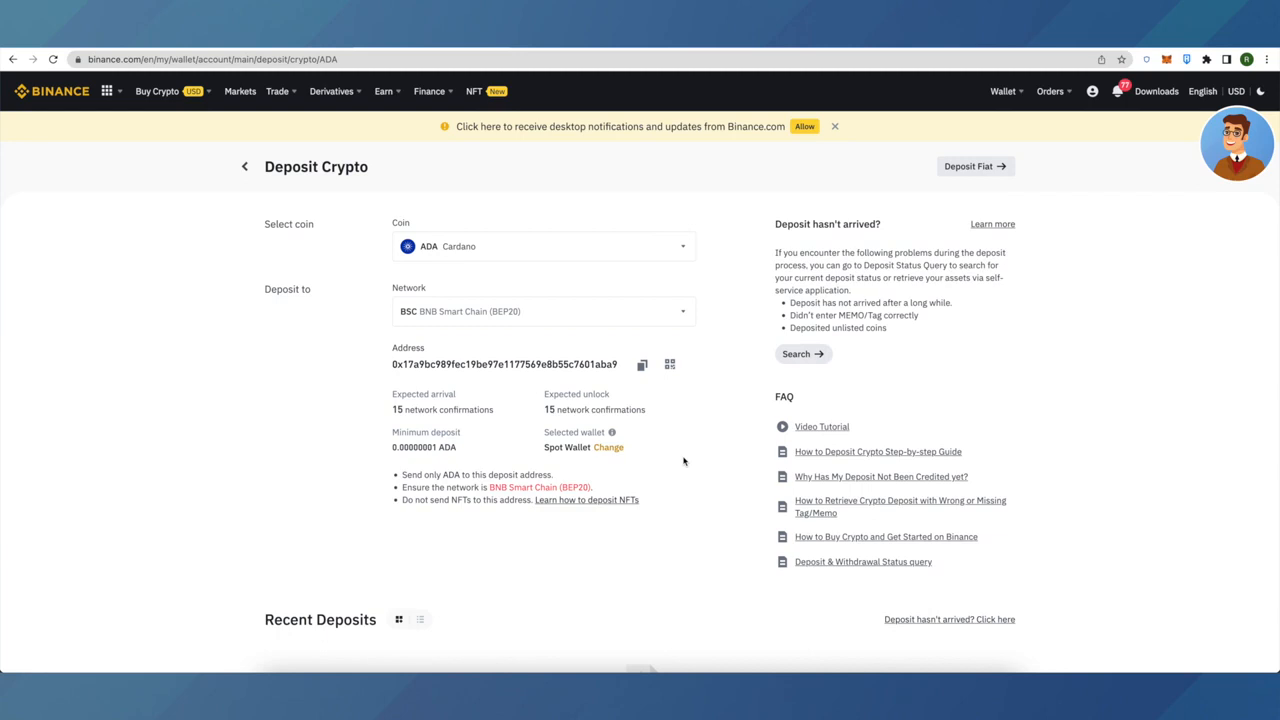
{"action": "mouse_move", "coordinate": [630, 506]}
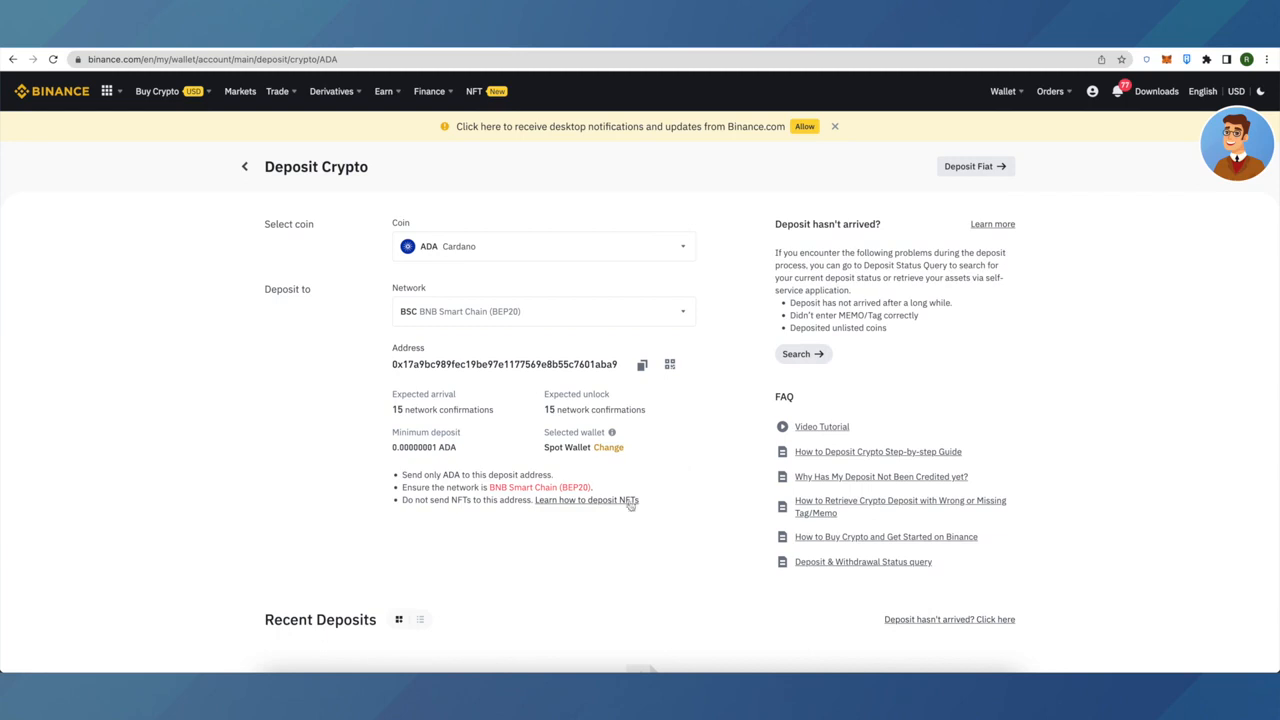